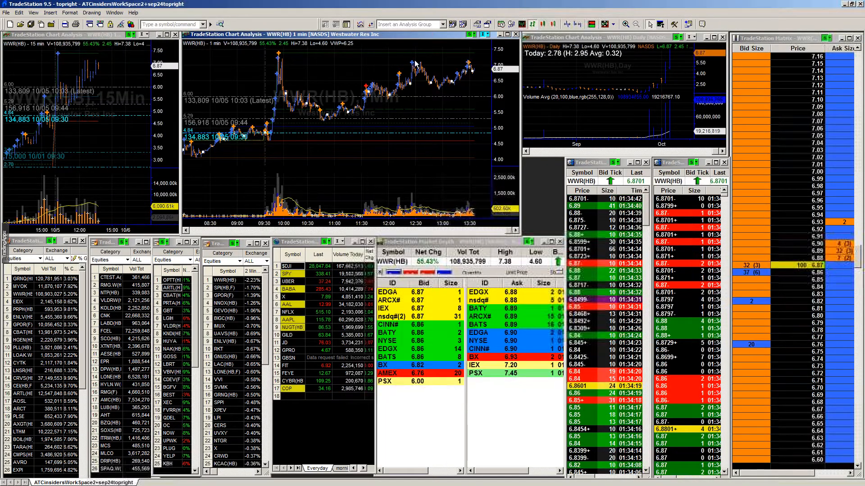
mouse_move(432, 65)
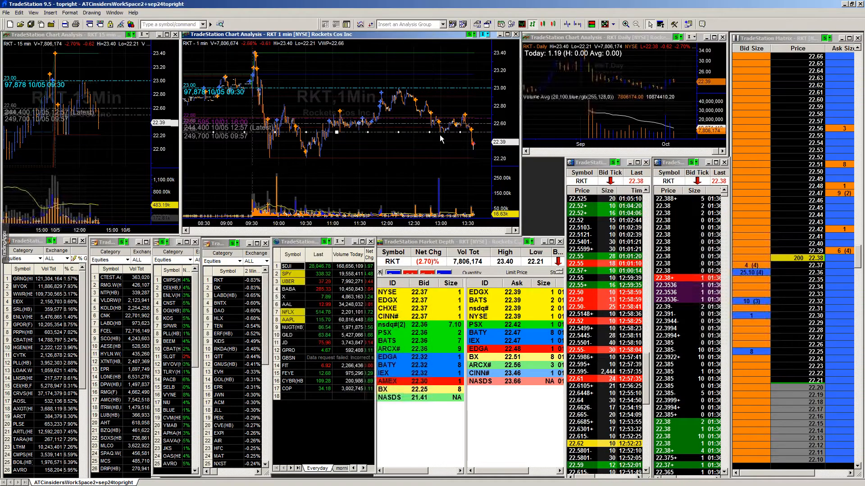
mouse_move(439, 138)
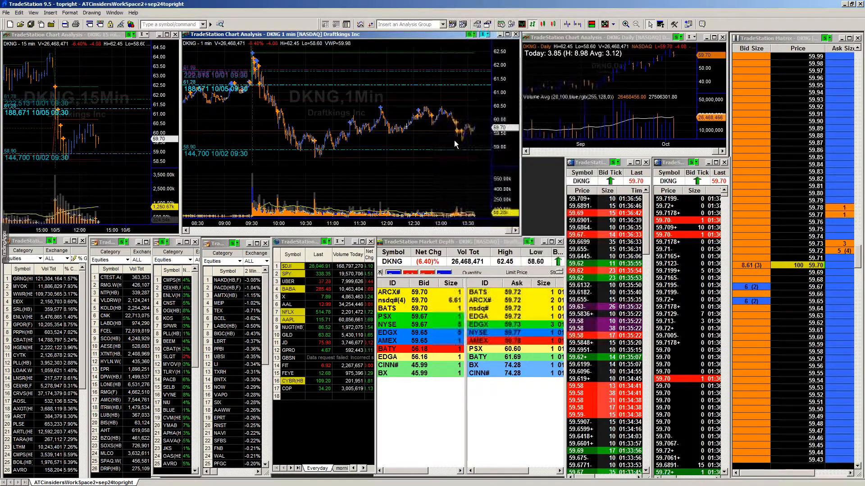
mouse_move(455, 143)
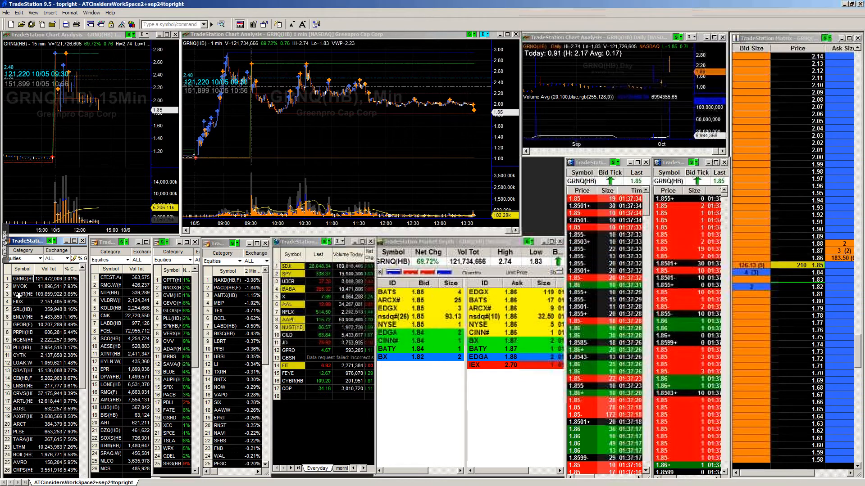
Load WWR into the linked windows from RadarScreen, then switch them to GPOR.
left_click(22, 287)
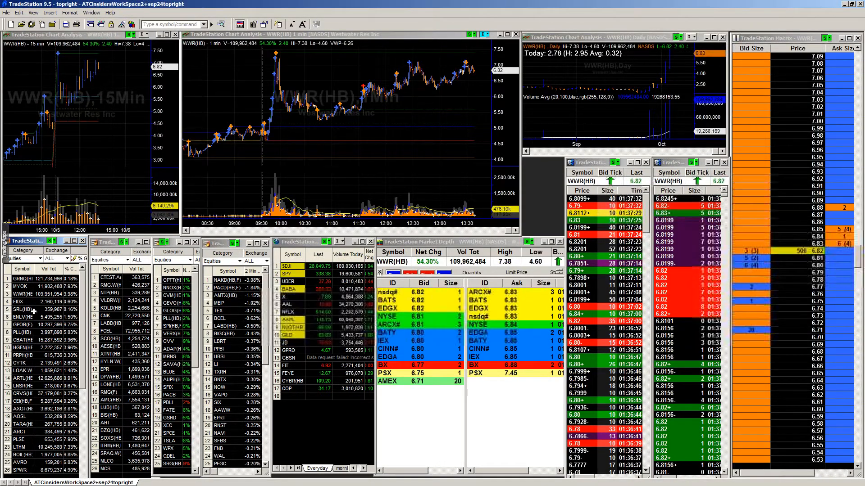
left_click(22, 326)
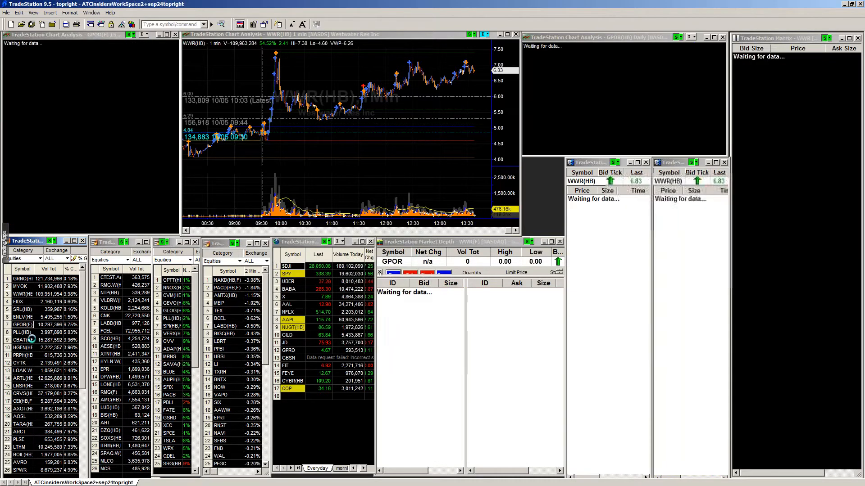
left_click(21, 340)
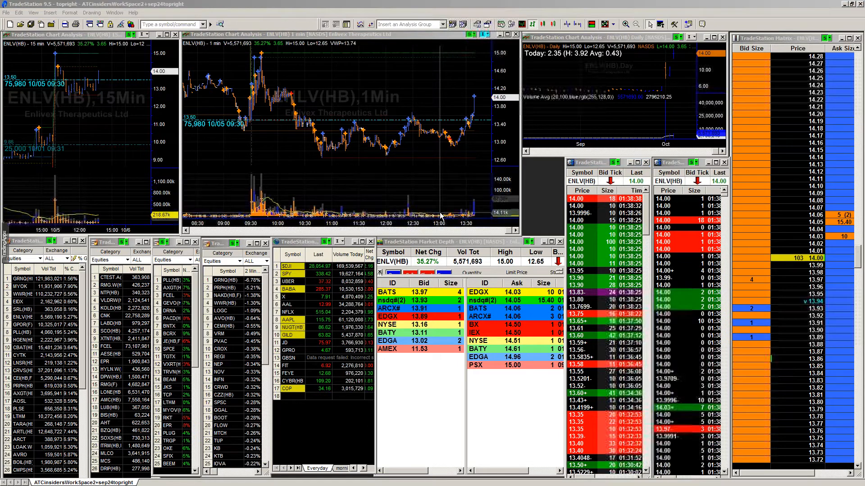
mouse_move(444, 213)
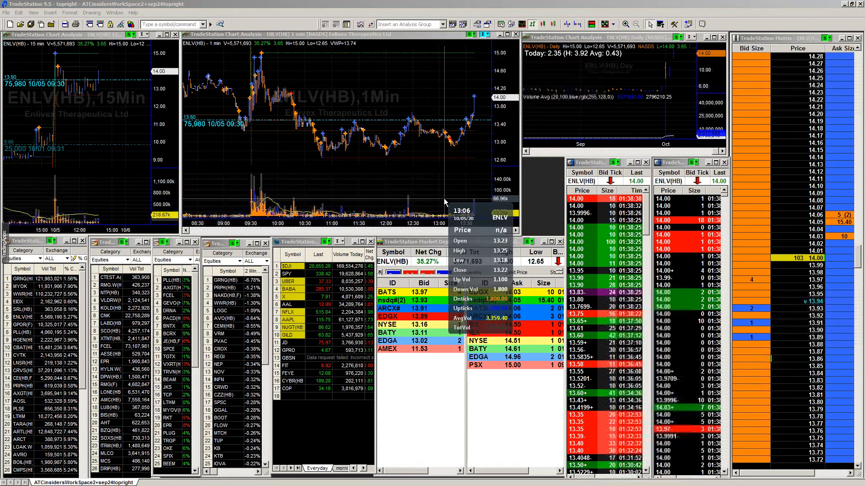